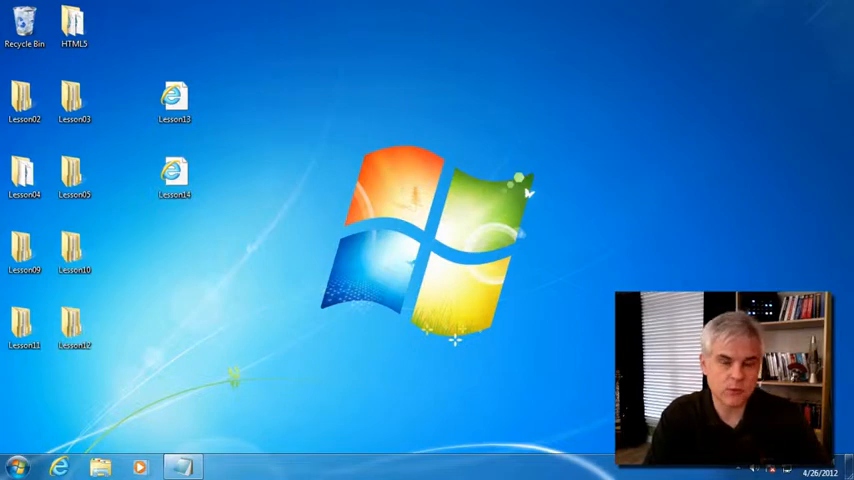
pyautogui.moveTo(248, 227)
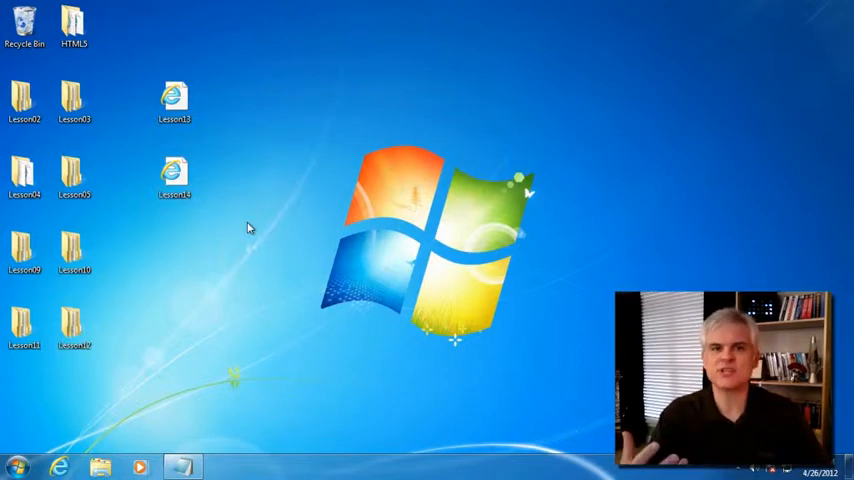
# - Open the Lesson14 file in Internet Explorer and scroll through its color examples
pyautogui.click(174, 175)
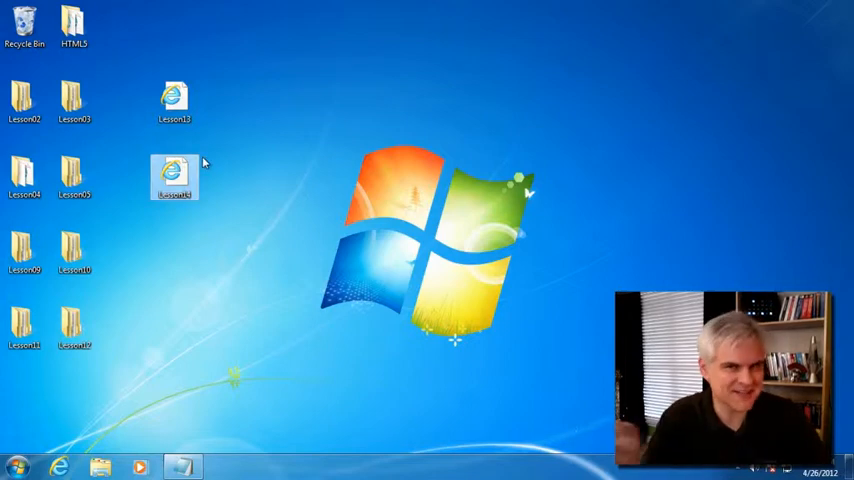
pyautogui.doubleClick(174, 175)
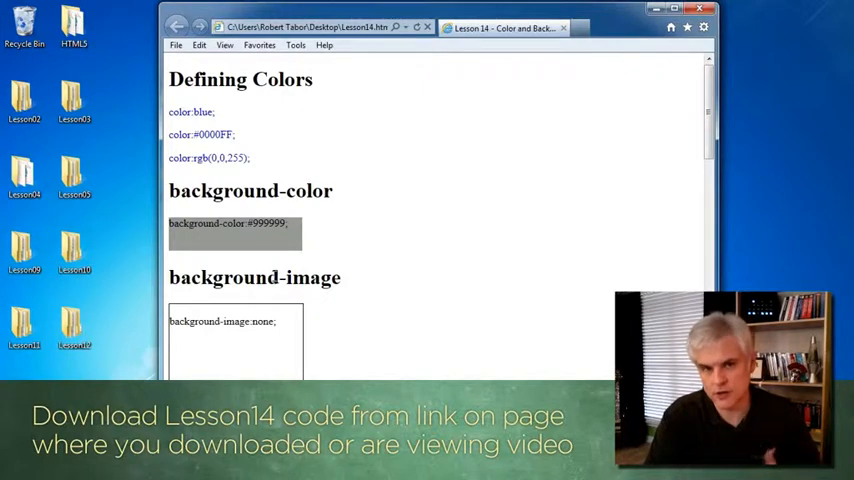
pyautogui.moveTo(475, 321)
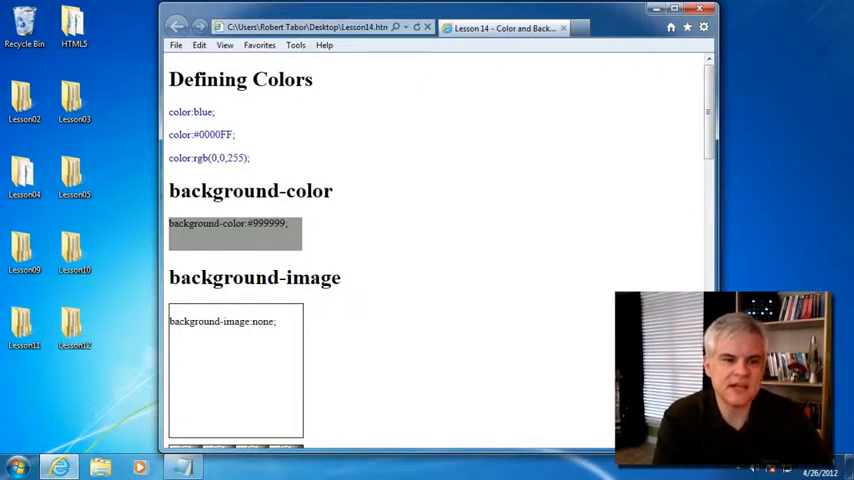
pyautogui.moveTo(238, 120)
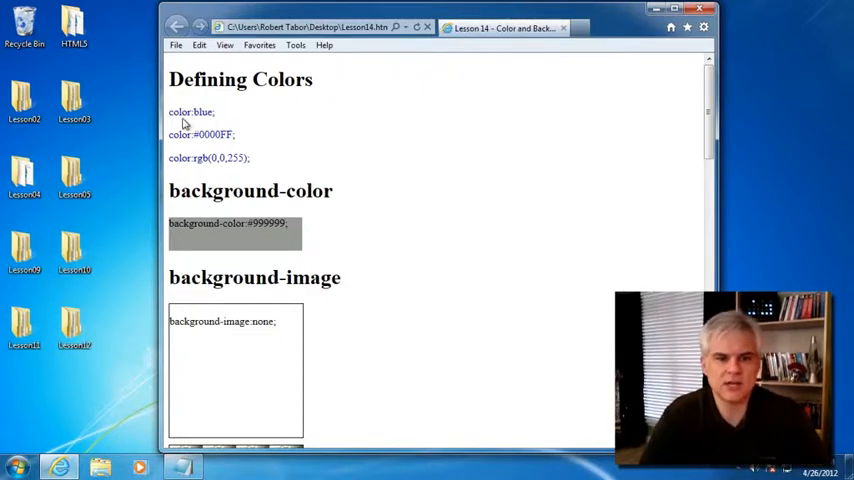
pyautogui.moveTo(288, 125)
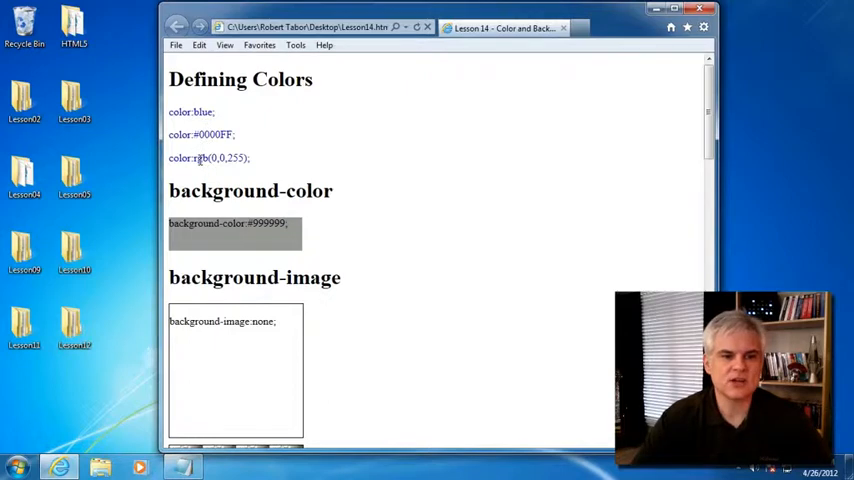
pyautogui.moveTo(198, 158)
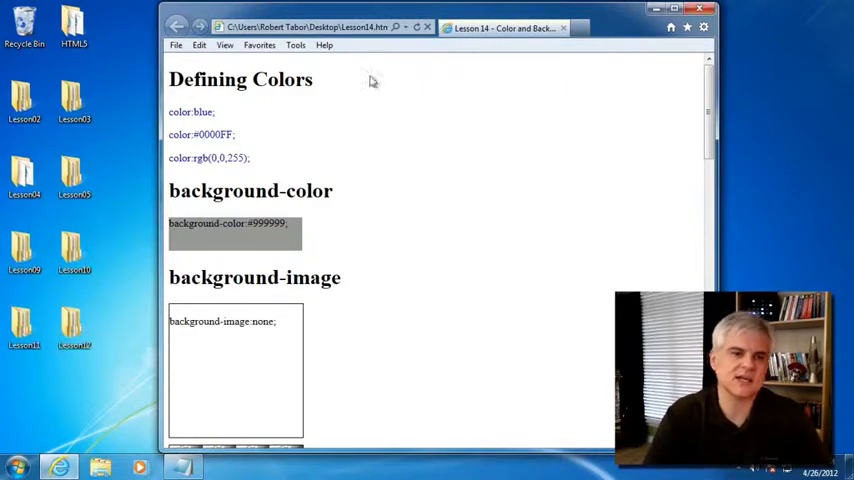
pyautogui.scroll(-3)
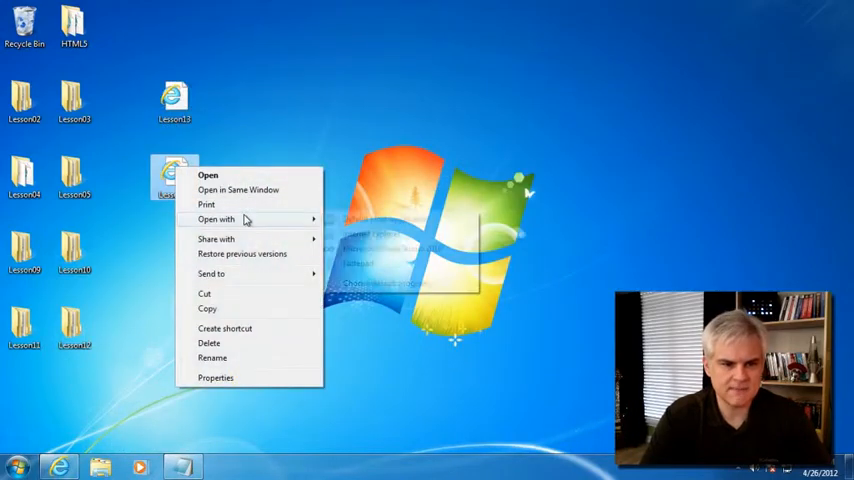
# - Open Lesson14 in Notepad and add 'border:1px solid black;' to the background-image div
pyautogui.click(207, 174)
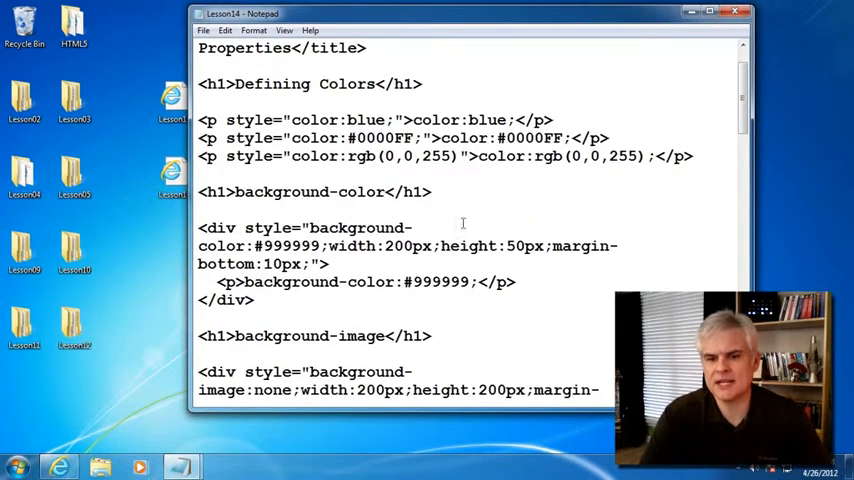
pyautogui.write('border:1px solid black;">')
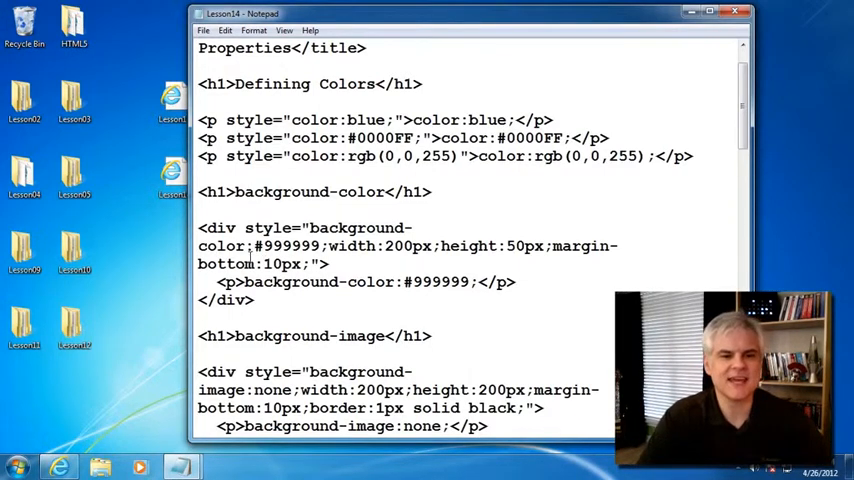
pyautogui.scroll(-3)
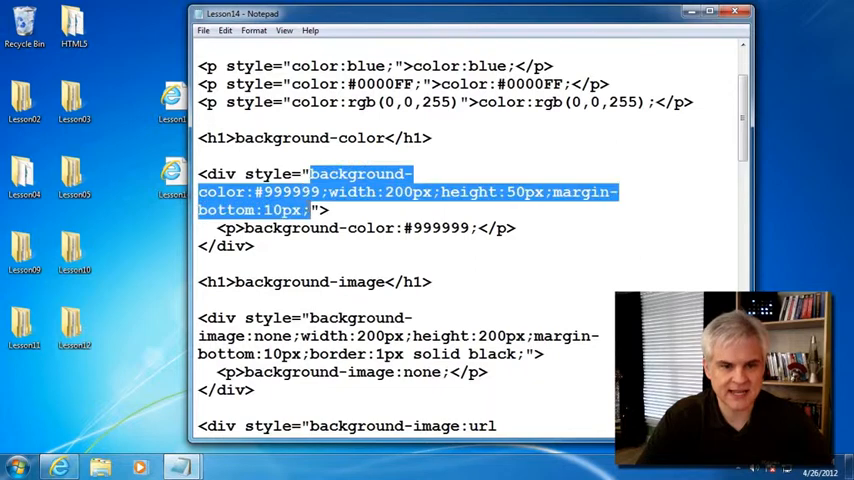
pyautogui.click(310, 173)
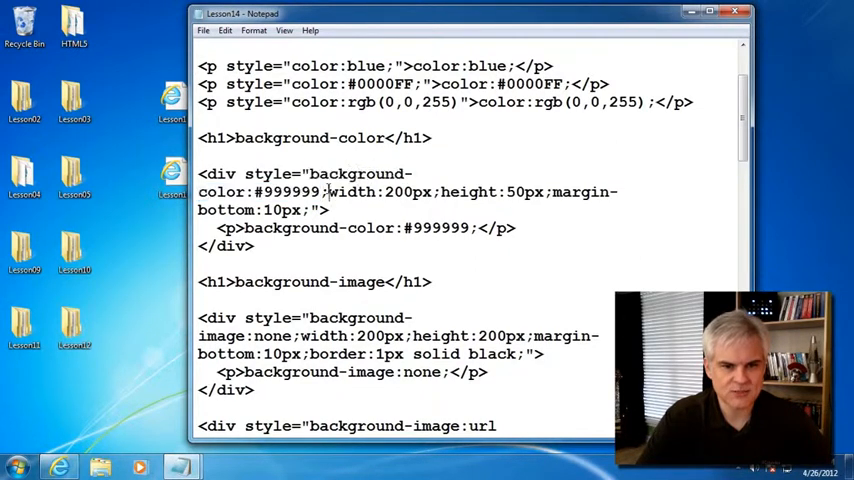
pyautogui.moveTo(330, 192); pyautogui.dragTo(537, 192)
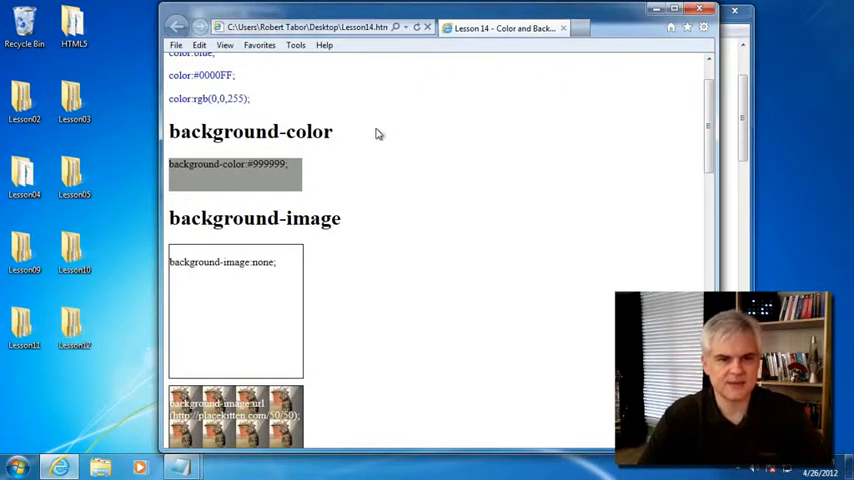
# - Scroll down the Lesson14 page to the tiled kitten background-image examples
pyautogui.scroll(-3)
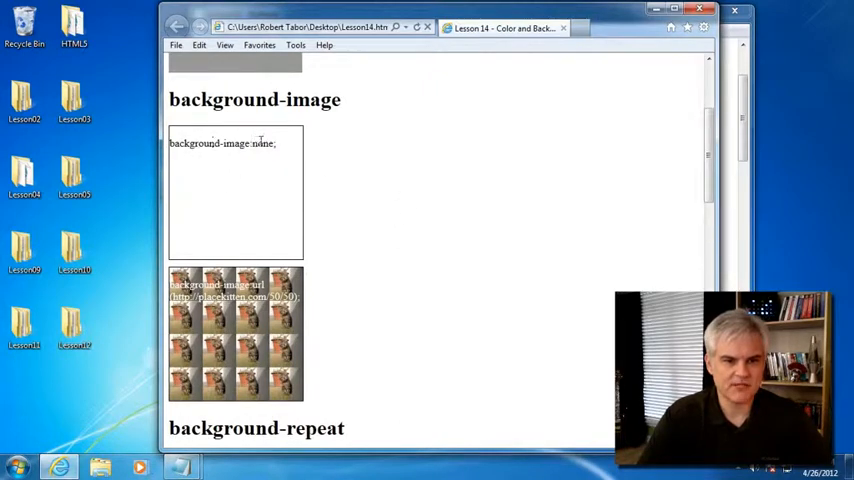
pyautogui.scroll(-3)
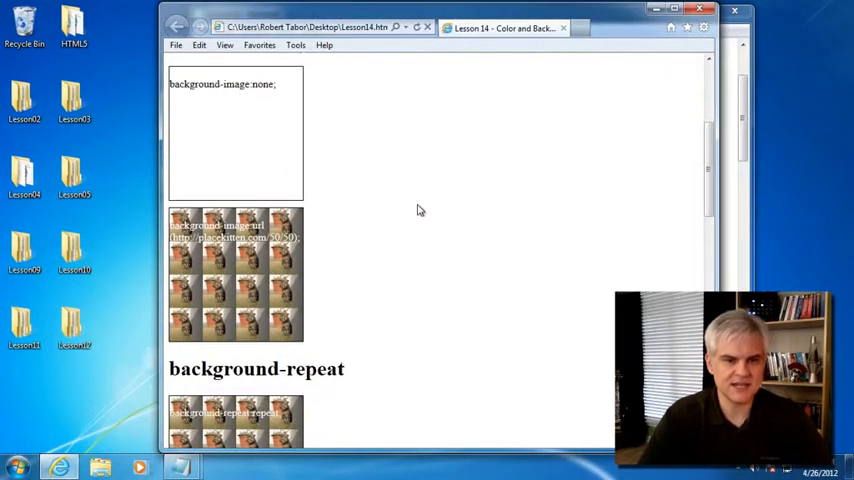
pyautogui.scroll(-3)
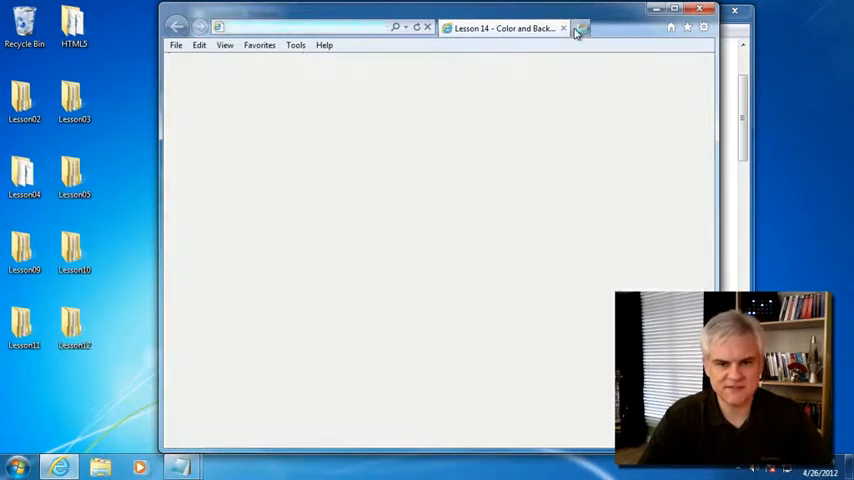
# - Load placekitten.com in the new tab and scroll its homepage
pyautogui.click(580, 27)
pyautogui.write('http://placekitten.com/')
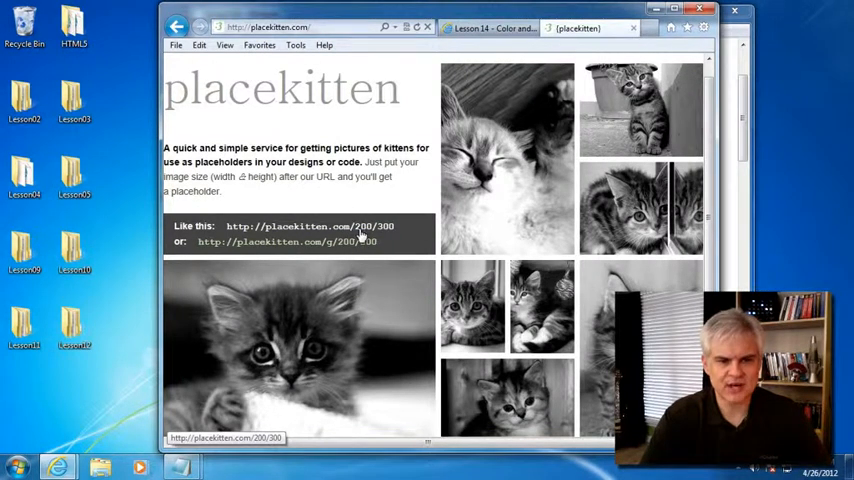
pyautogui.scroll(-3)
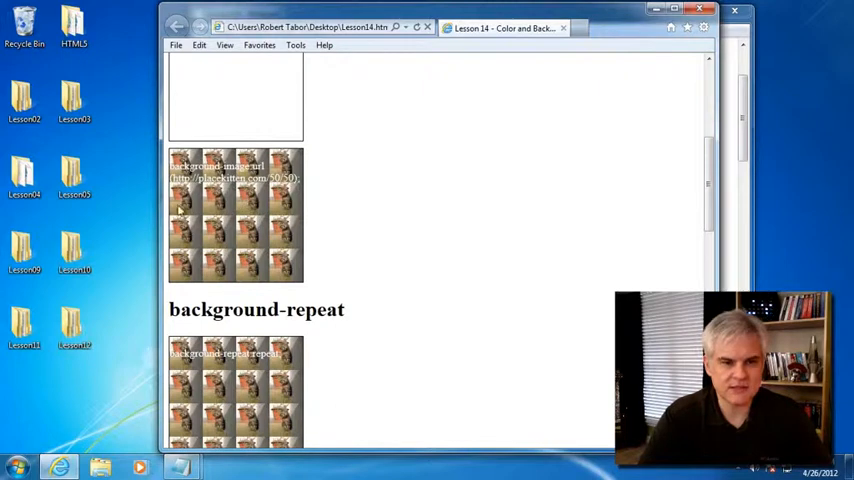
pyautogui.moveTo(300, 262)
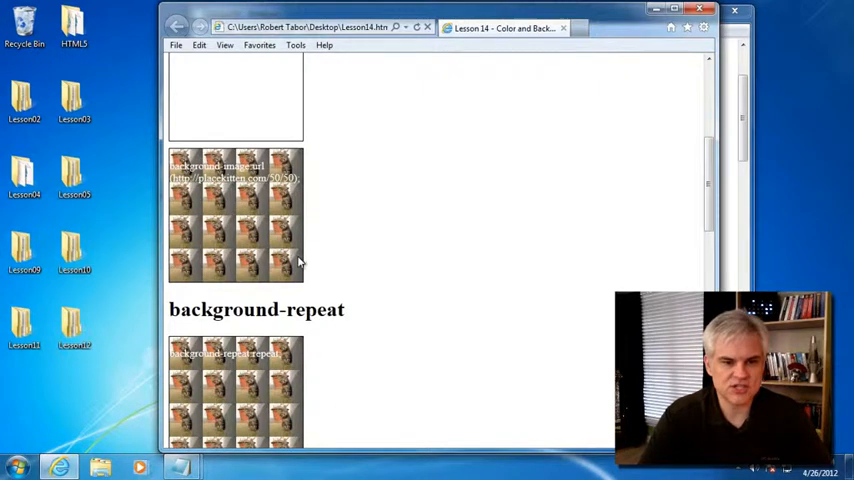
# - Scroll past the repeat examples, selecting the repeat-y value, down to background-attachment
pyautogui.scroll(-3)
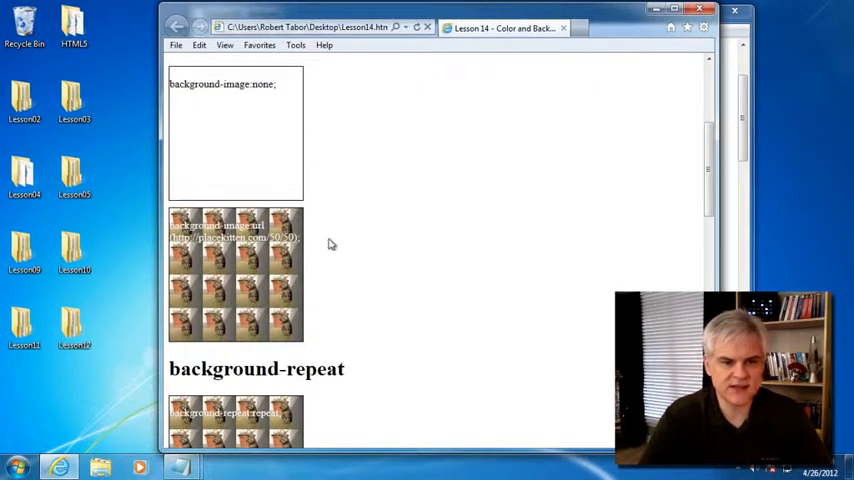
pyautogui.moveTo(329, 307)
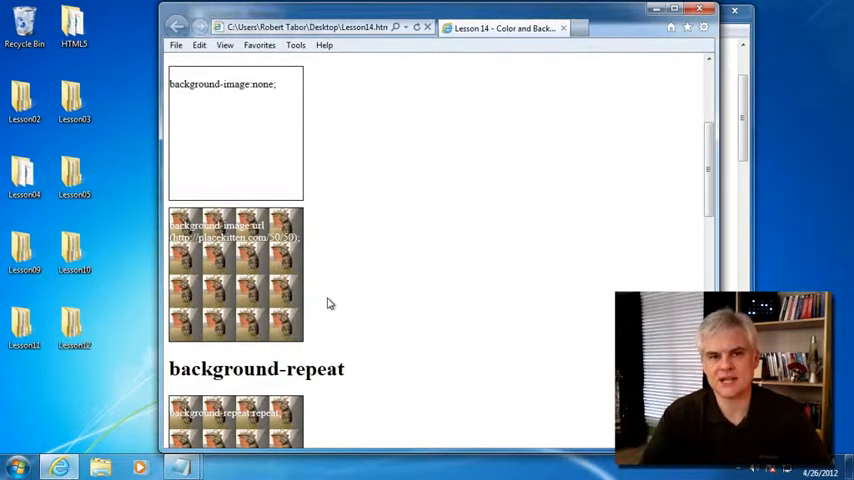
pyautogui.moveTo(315, 308)
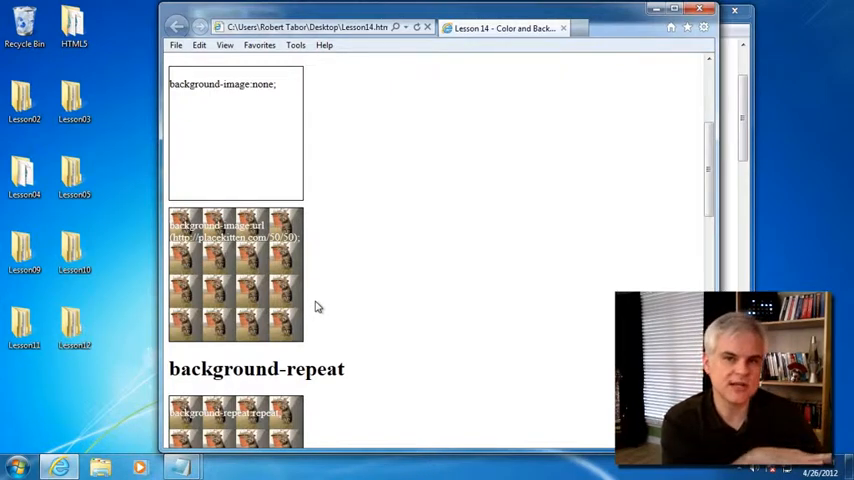
pyautogui.scroll(-3)
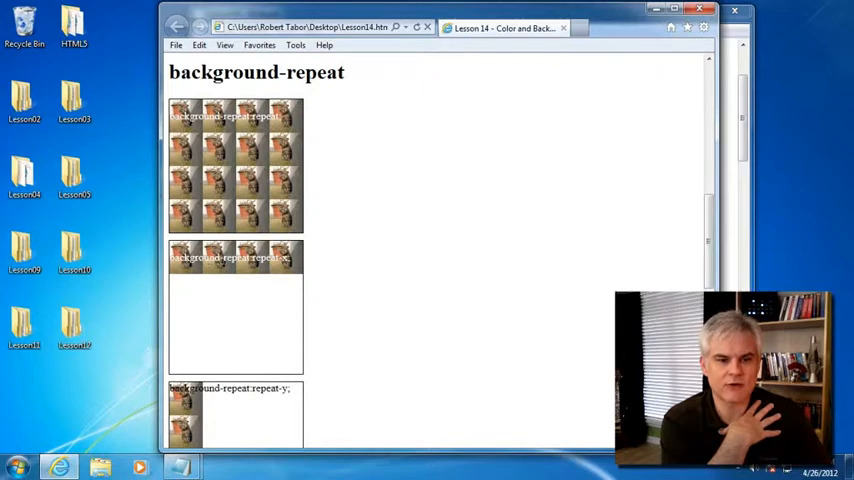
pyautogui.scroll(-3)
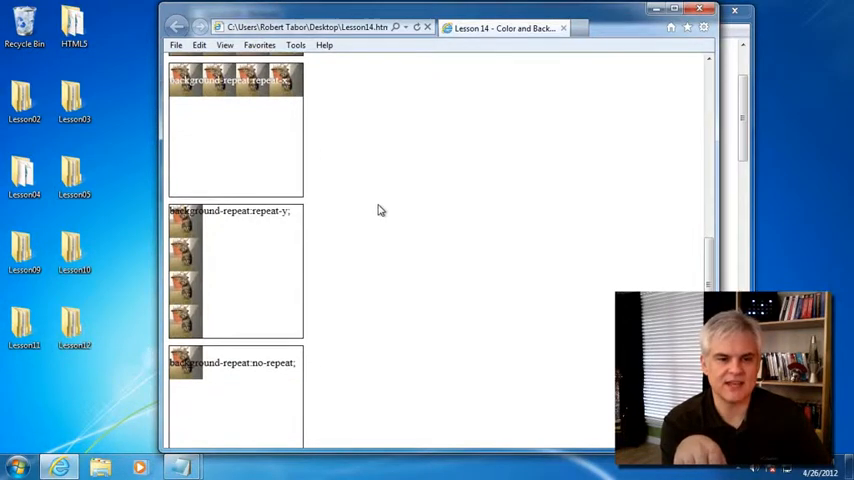
pyautogui.doubleClick(270, 211)
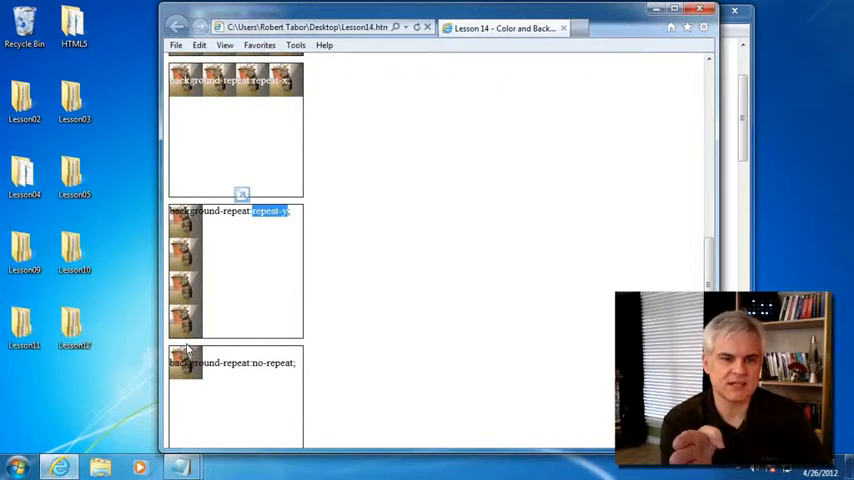
pyautogui.scroll(-3)
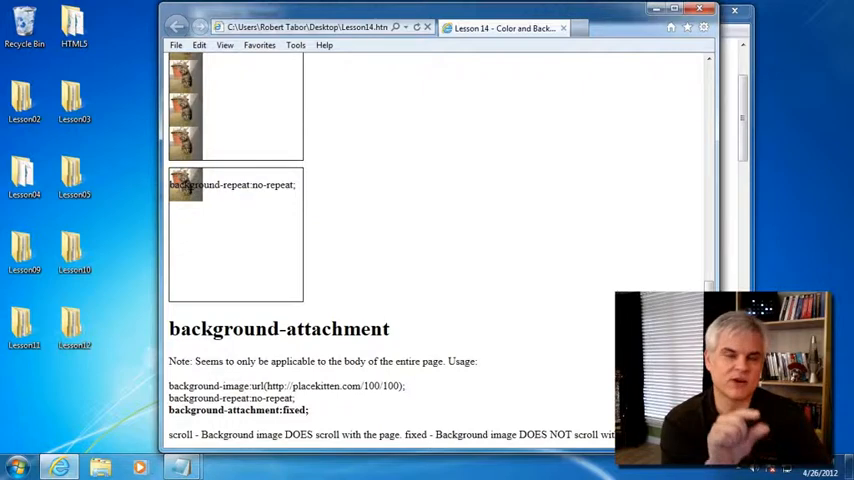
# - Scroll to background-attachment and highlight its scrolling-background description text
pyautogui.scroll(-3)
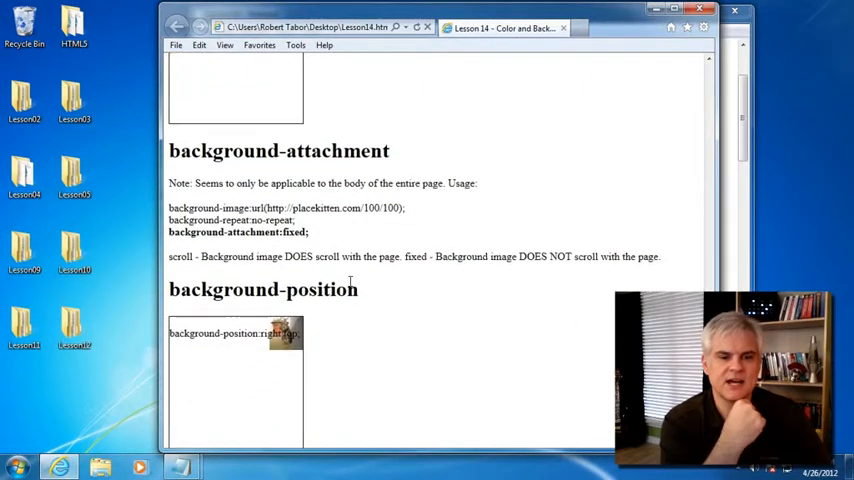
pyautogui.scroll(-3)
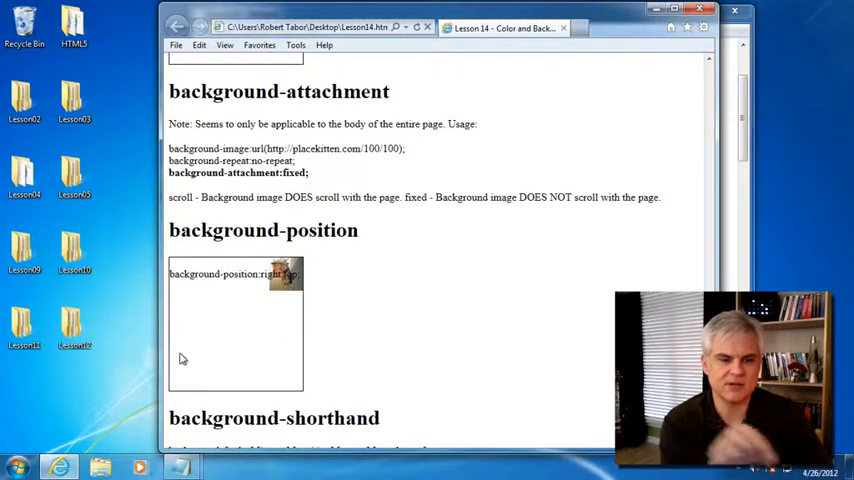
pyautogui.scroll(-3)
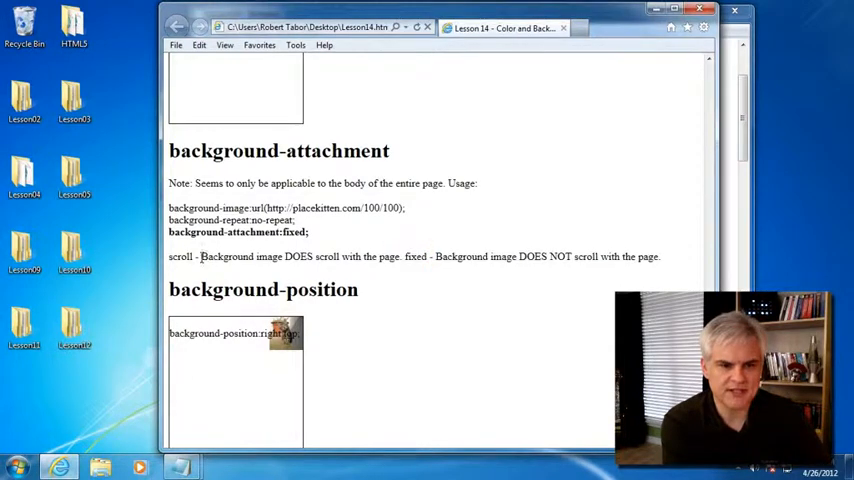
pyautogui.moveTo(202, 256); pyautogui.dragTo(360, 256)
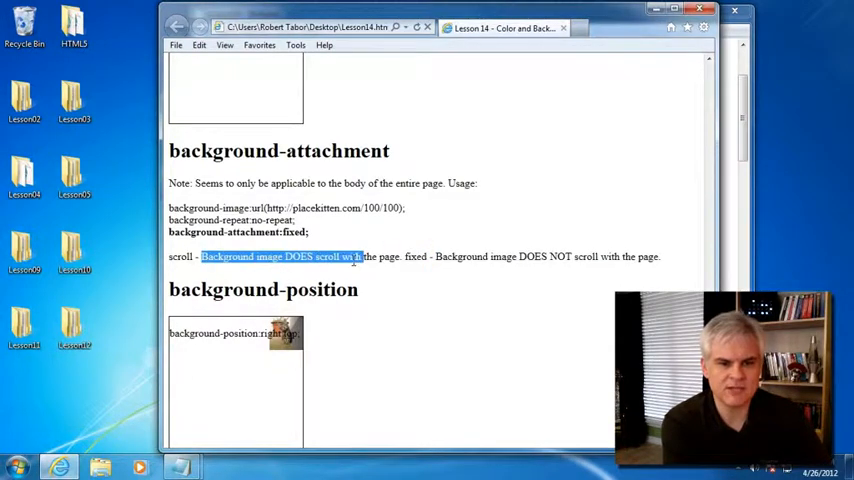
pyautogui.click(448, 256)
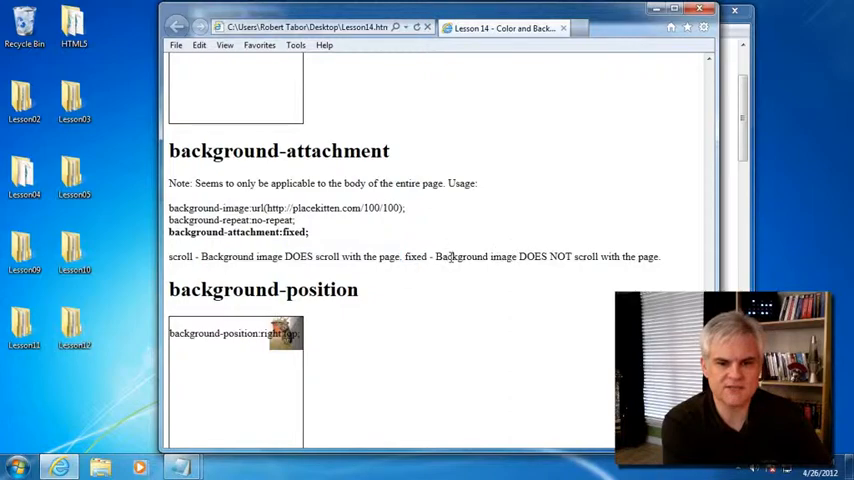
pyautogui.moveTo(435, 256); pyautogui.dragTo(638, 256)
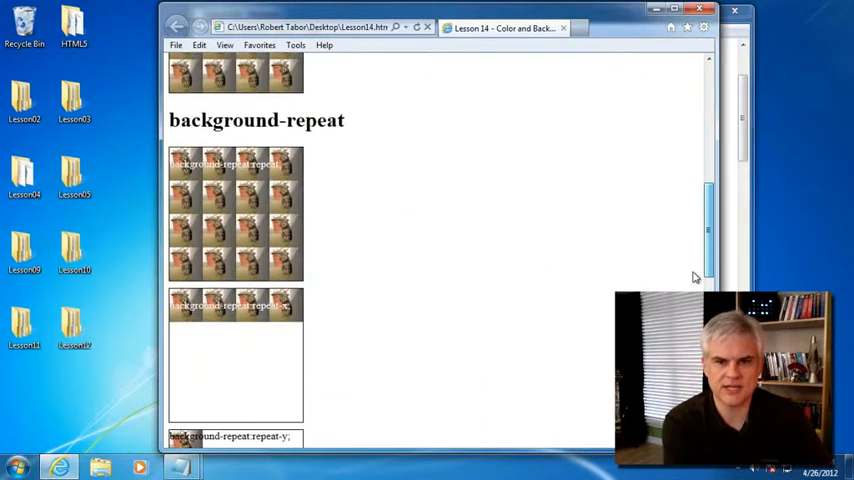
# - Scroll down to background-shorthand, then back up to the Defining Colors heading
pyautogui.scroll(-3)
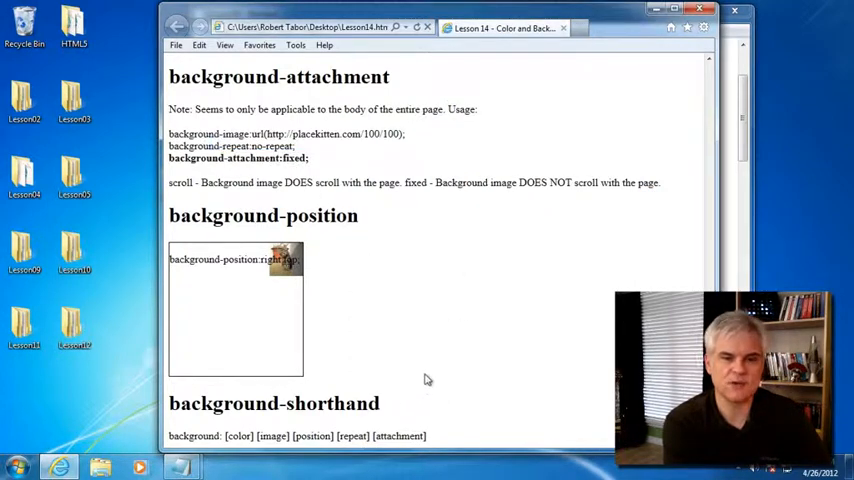
pyautogui.scroll(3)
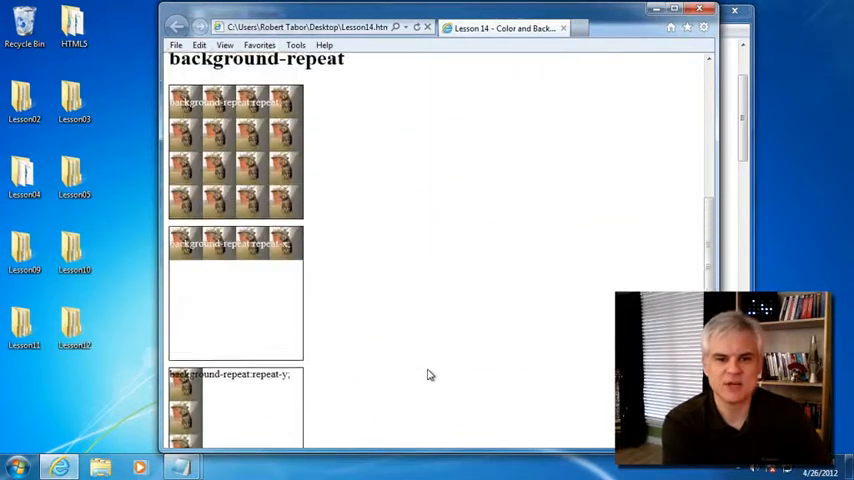
pyautogui.scroll(3)
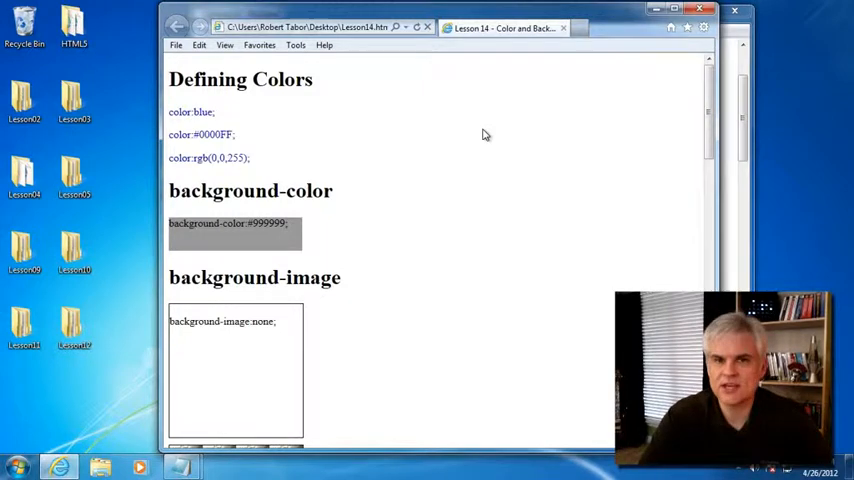
pyautogui.moveTo(460, 244)
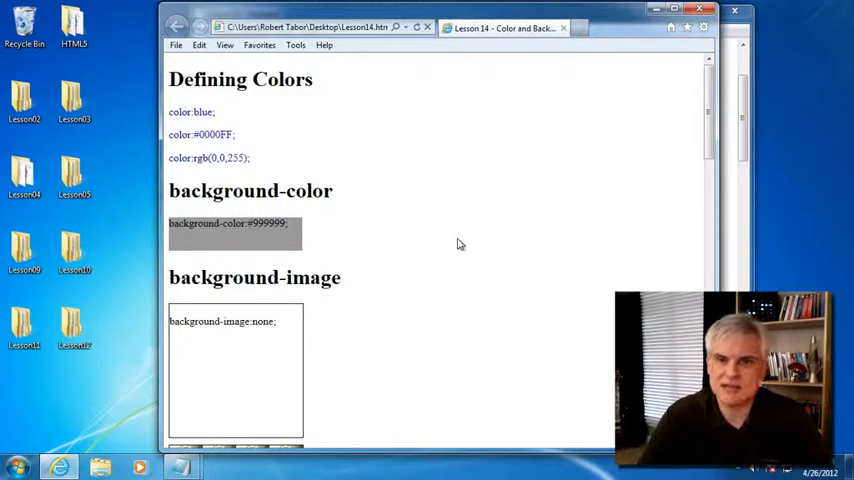